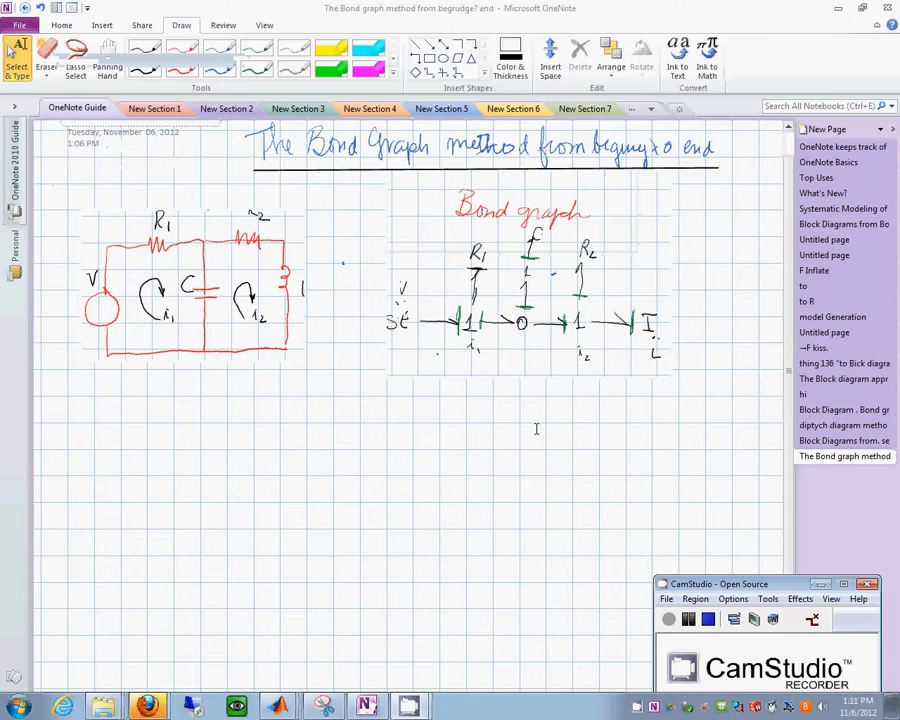
mouse_move(432, 418)
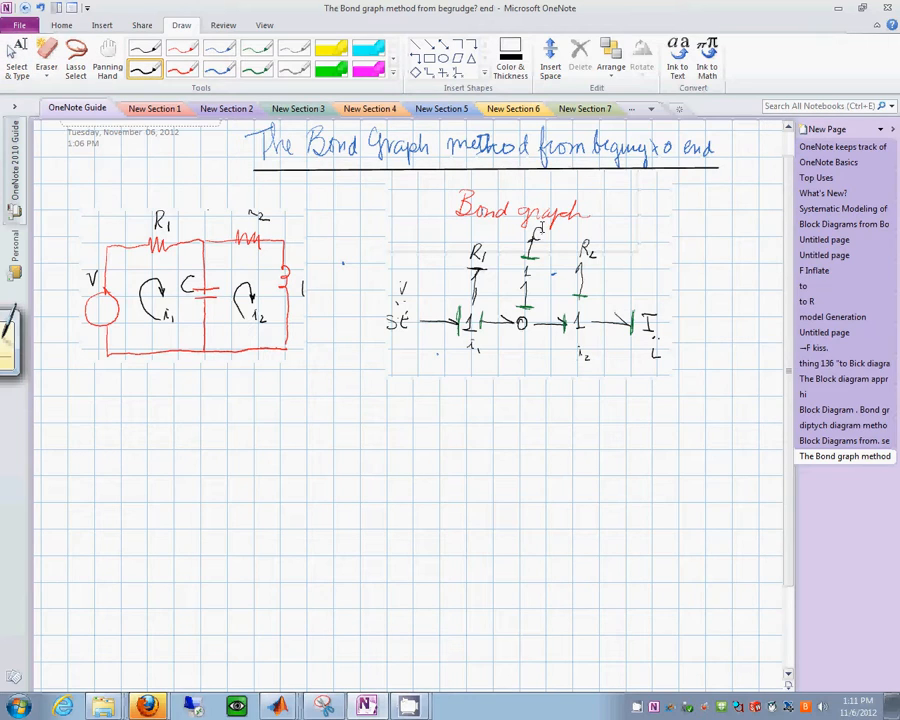
Step: Launch CAMP-G from the Start menu's All Programs Campg folder
left_click(532, 232)
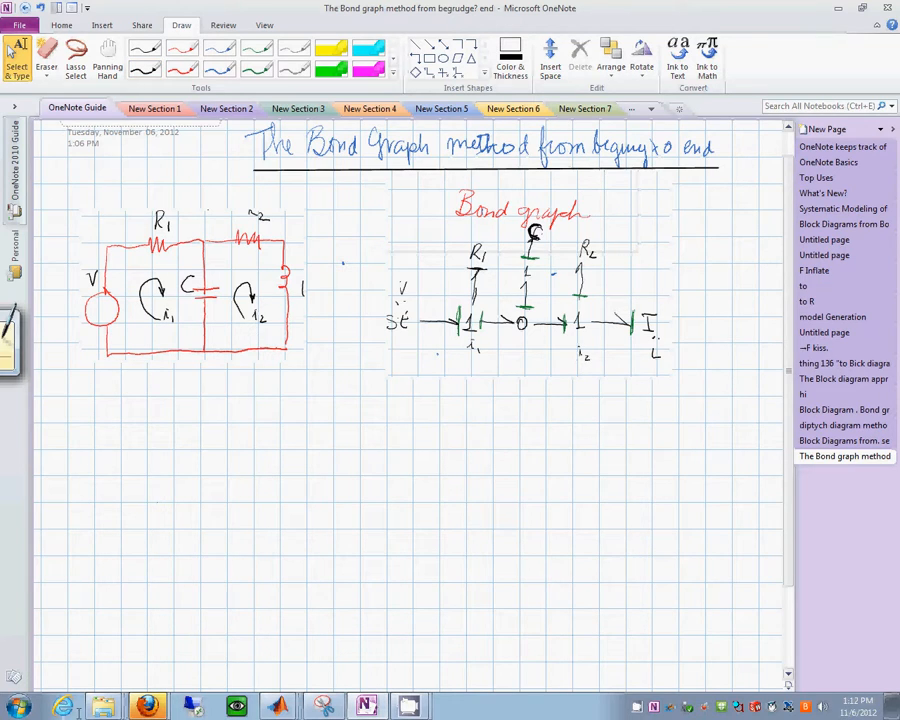
left_click(16, 708)
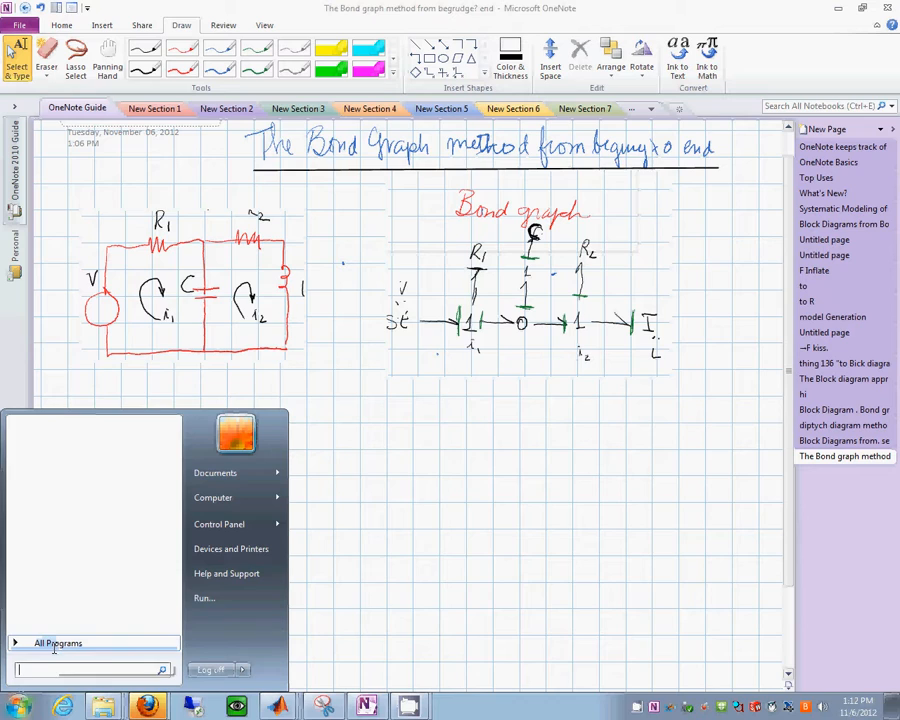
left_click(58, 644)
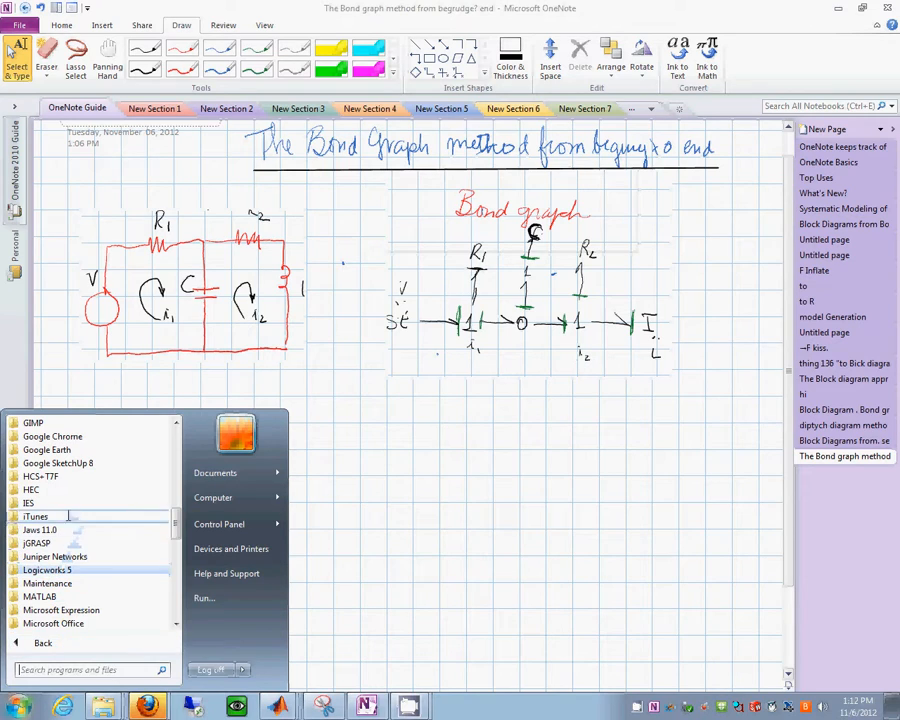
mouse_move(48, 448)
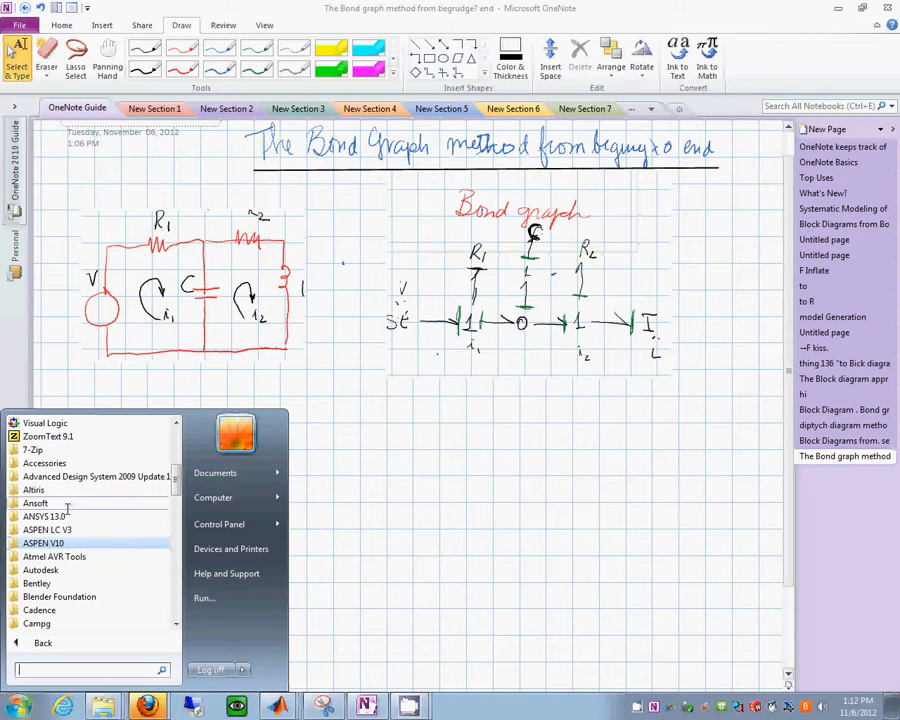
scroll("down", 3)
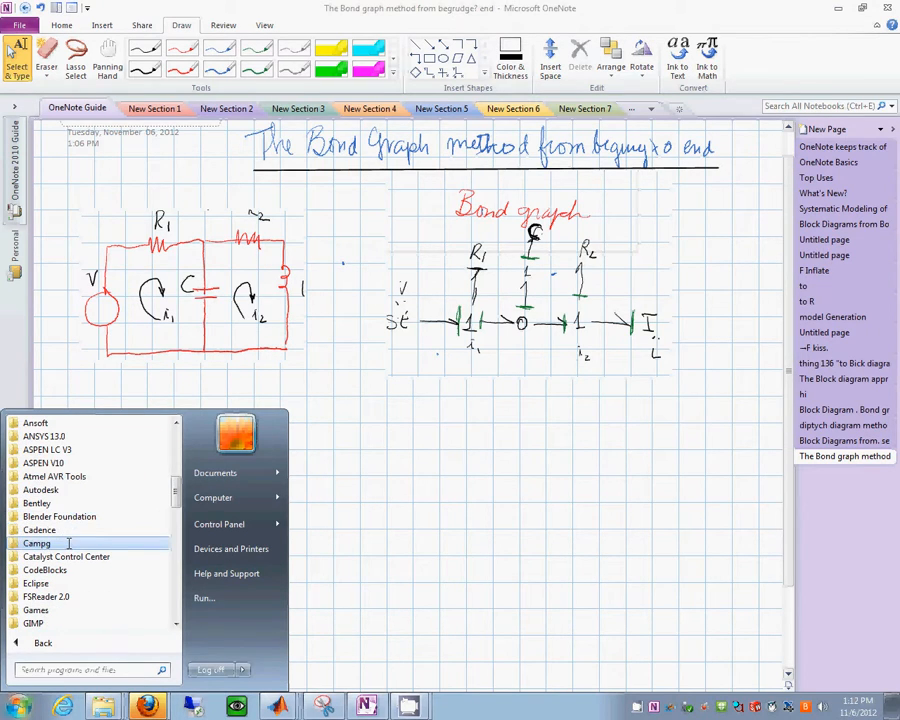
left_click(36, 544)
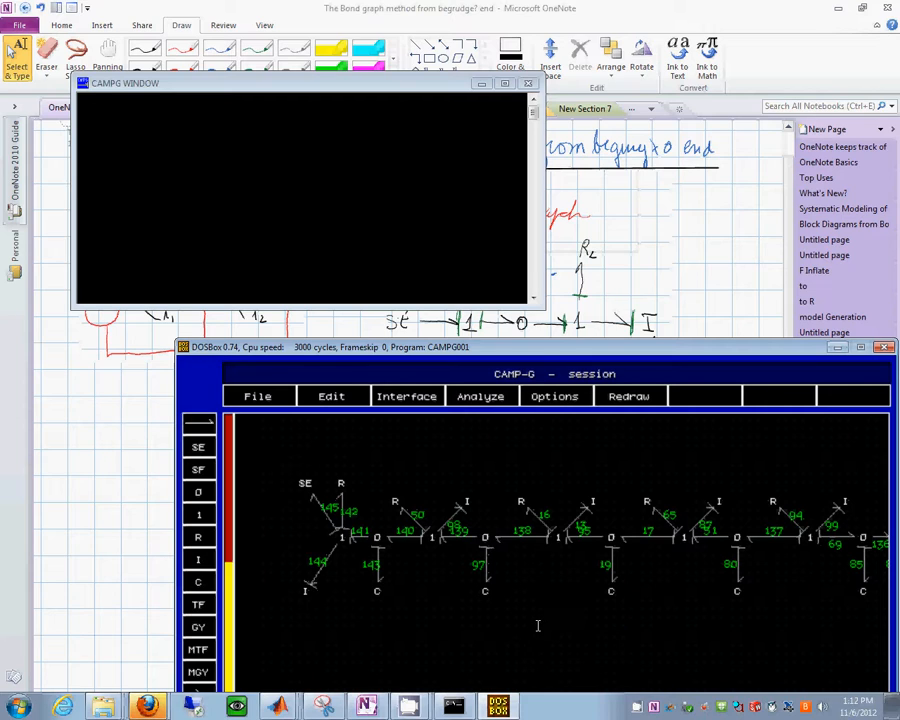
Step: Start a new untitled model and place the SE source, junction and first passive elements
left_click(256, 396)
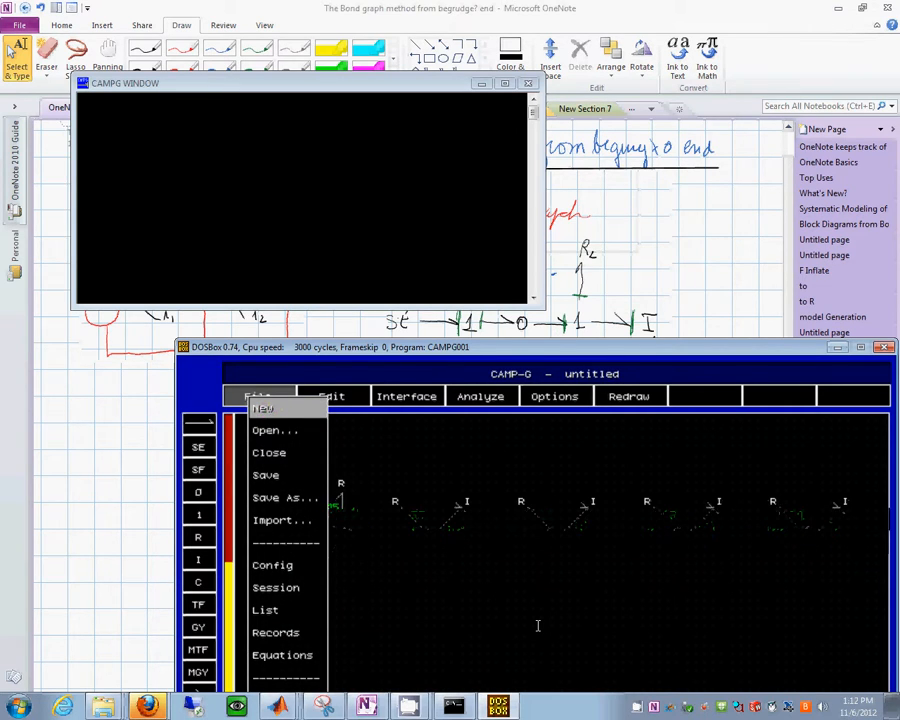
left_click(262, 408)
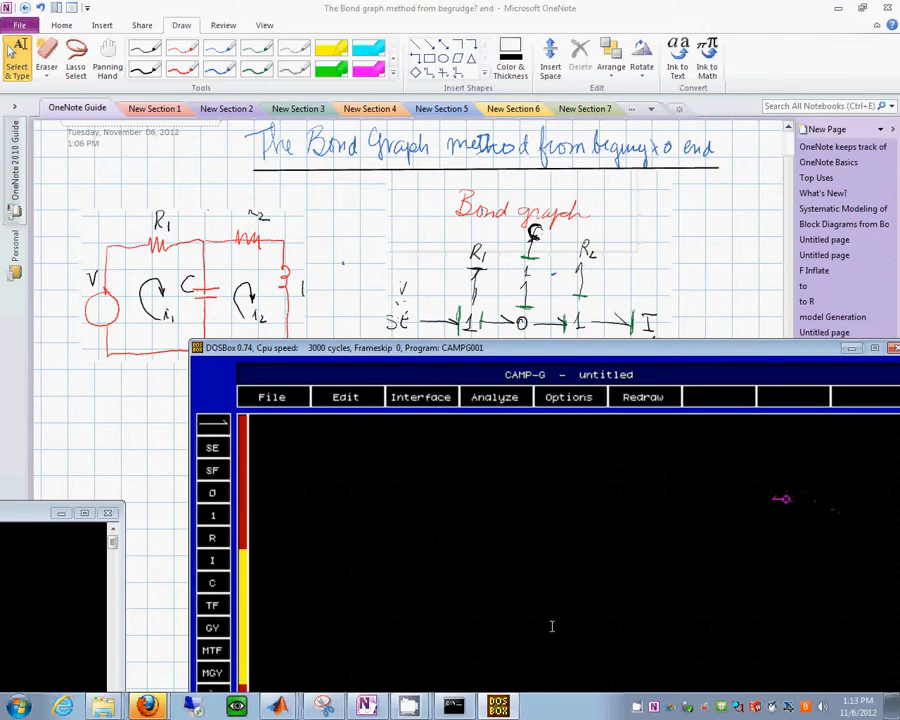
left_click(212, 470)
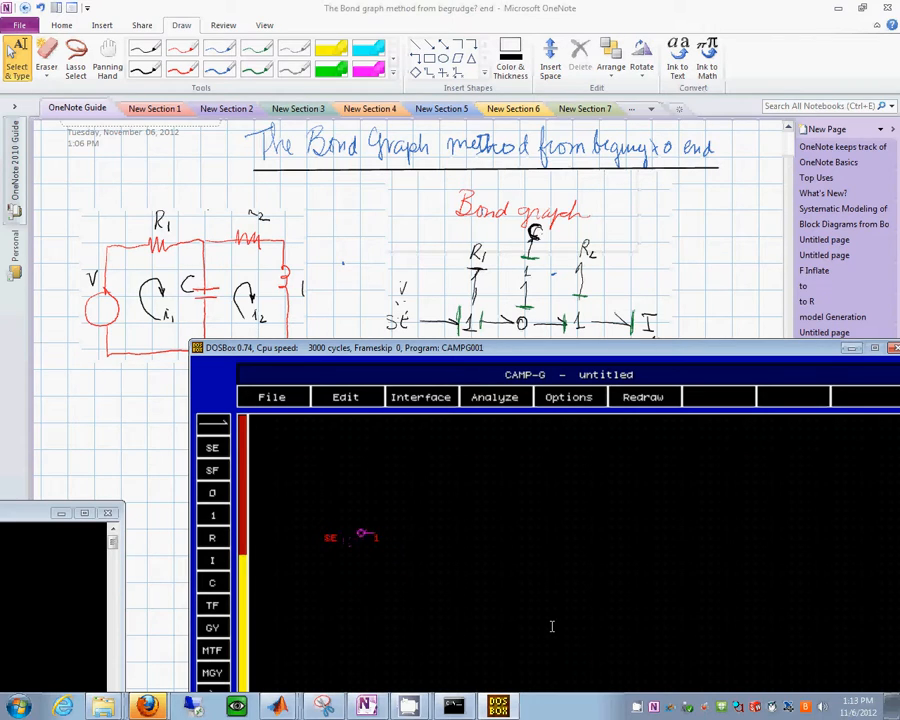
left_click(212, 538)
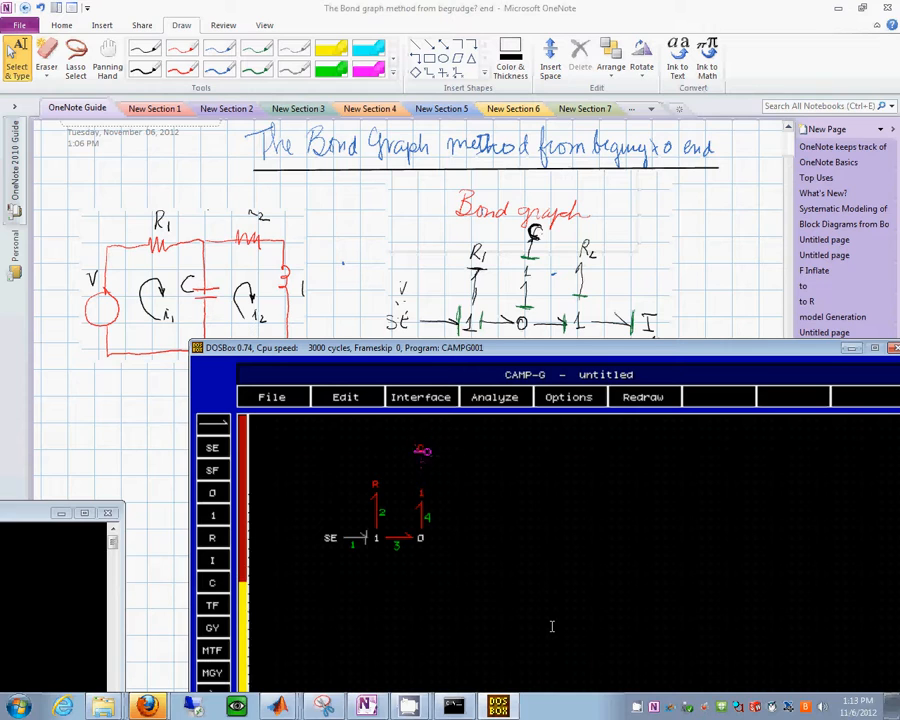
left_click(212, 516)
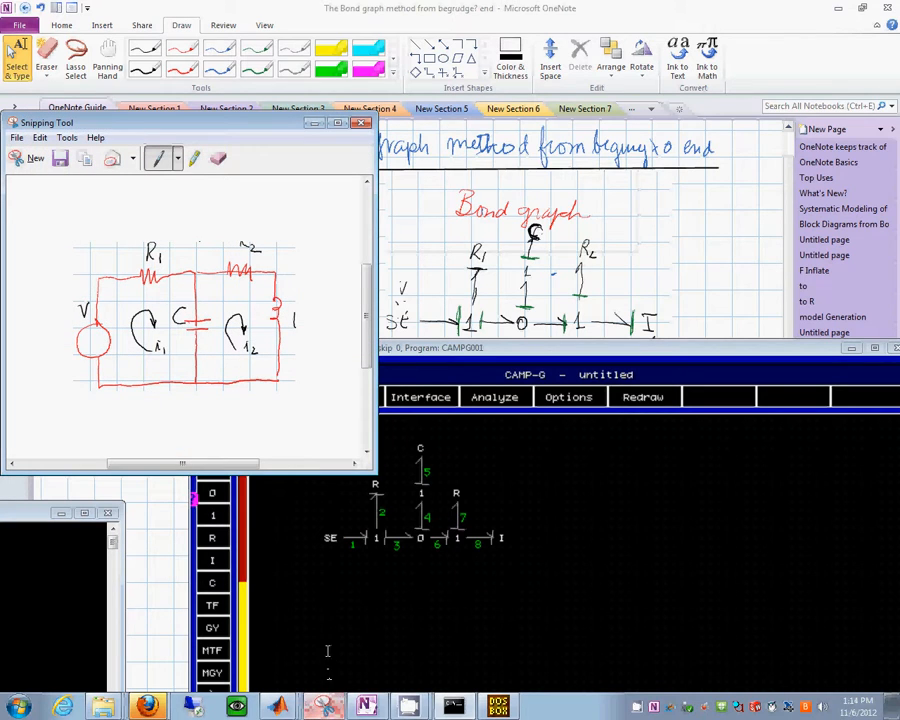
mouse_move(164, 196)
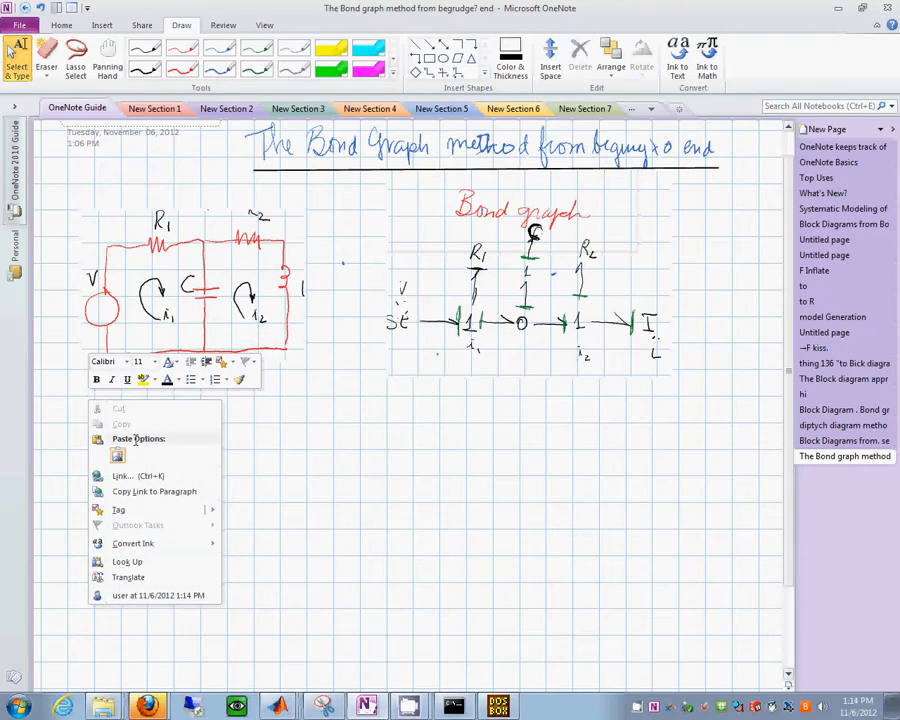
Step: Paste the captured circuit sketch onto the OneNote page
left_click(116, 456)
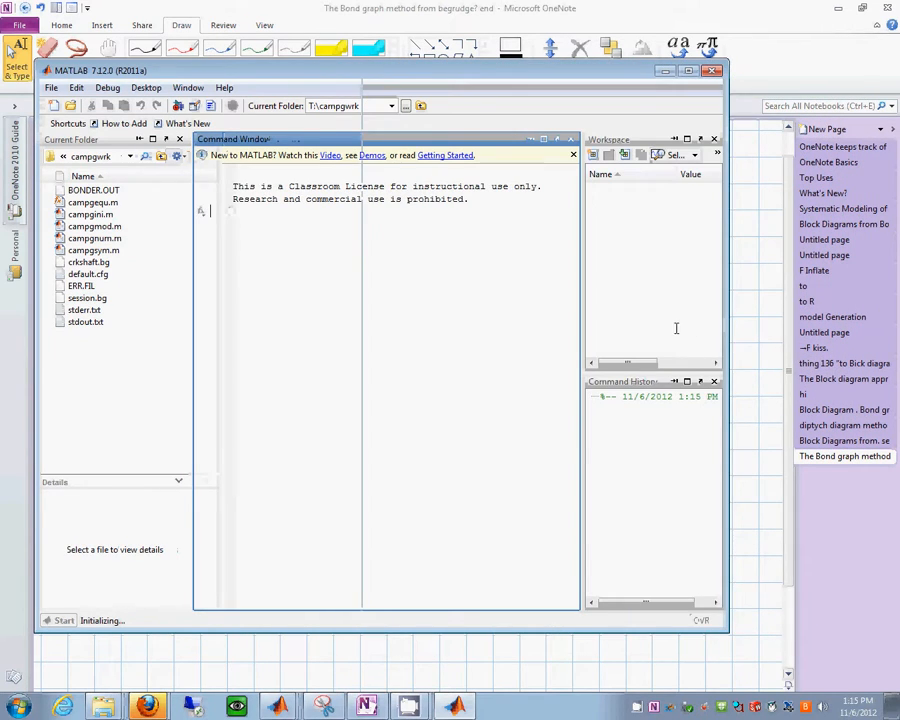
Step: Open campgnum.m and campgsym.m in the editor and show campgsym.m
left_click(380, 598)
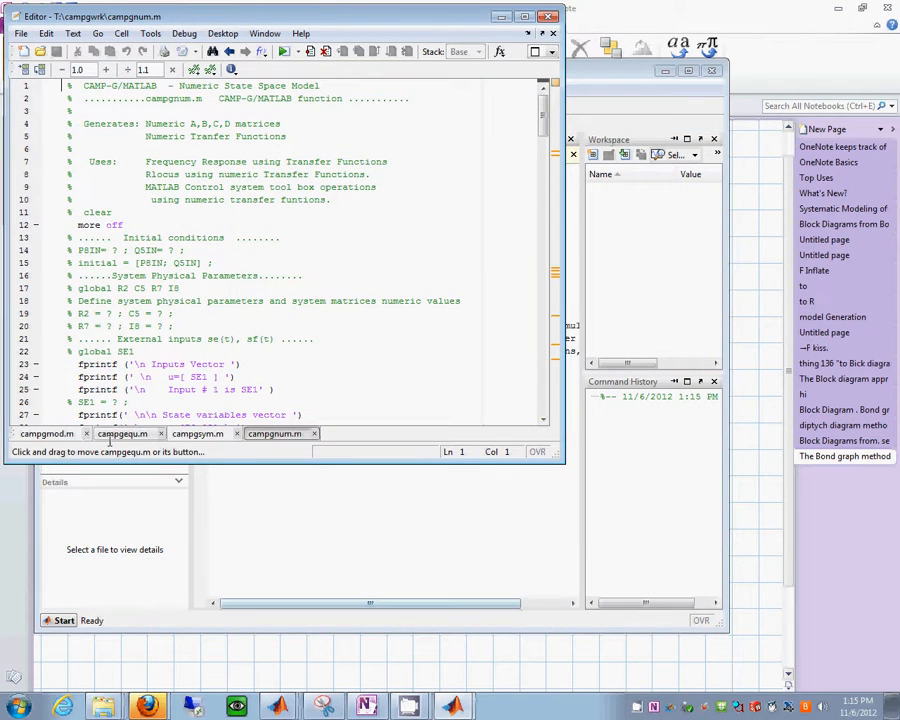
left_click(196, 432)
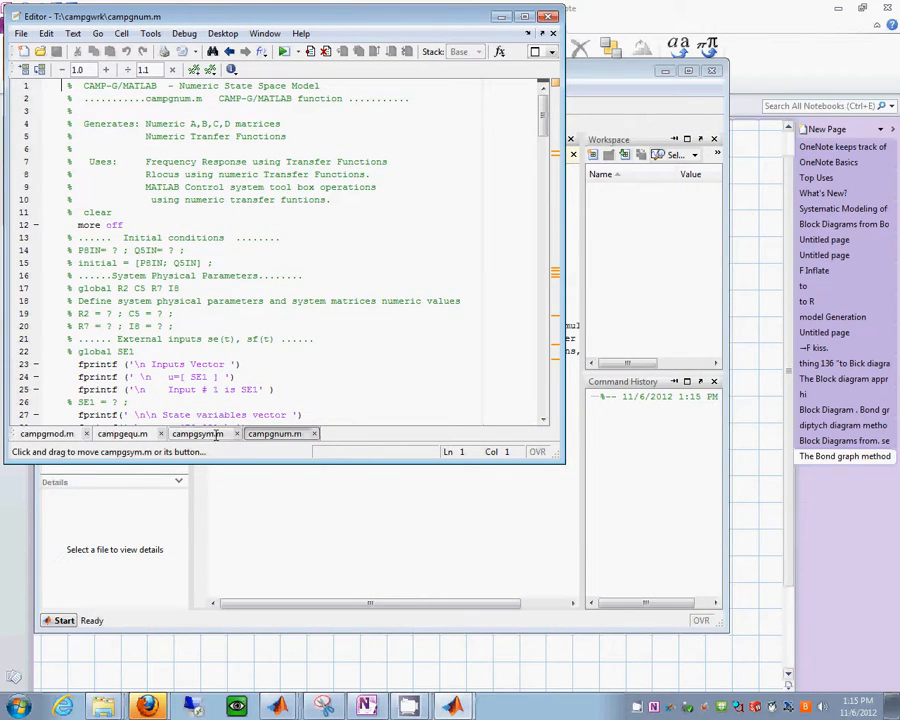
left_click(196, 432)
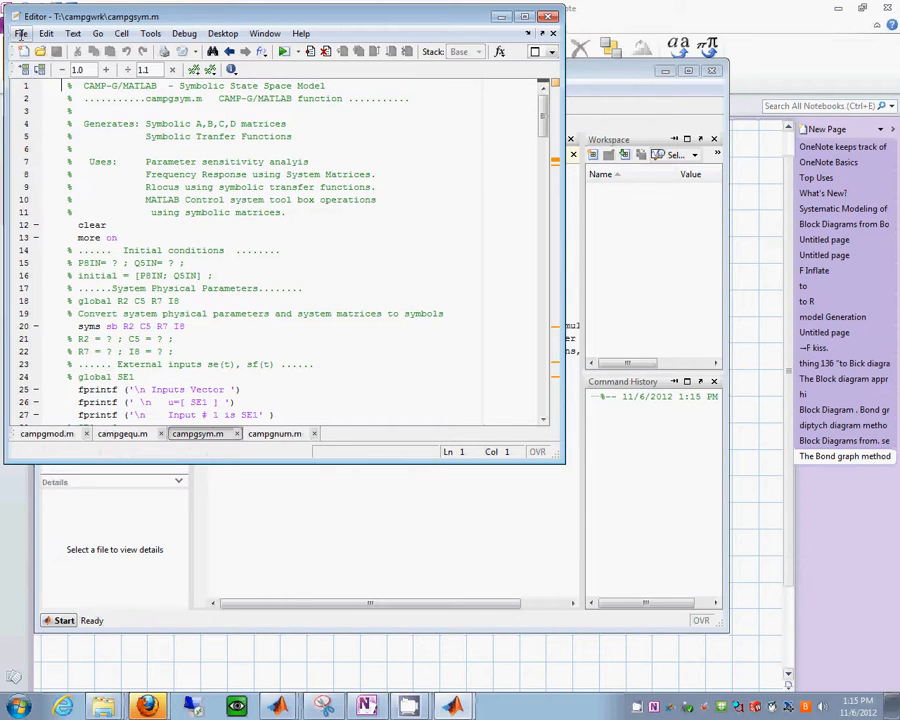
left_click(20, 32)
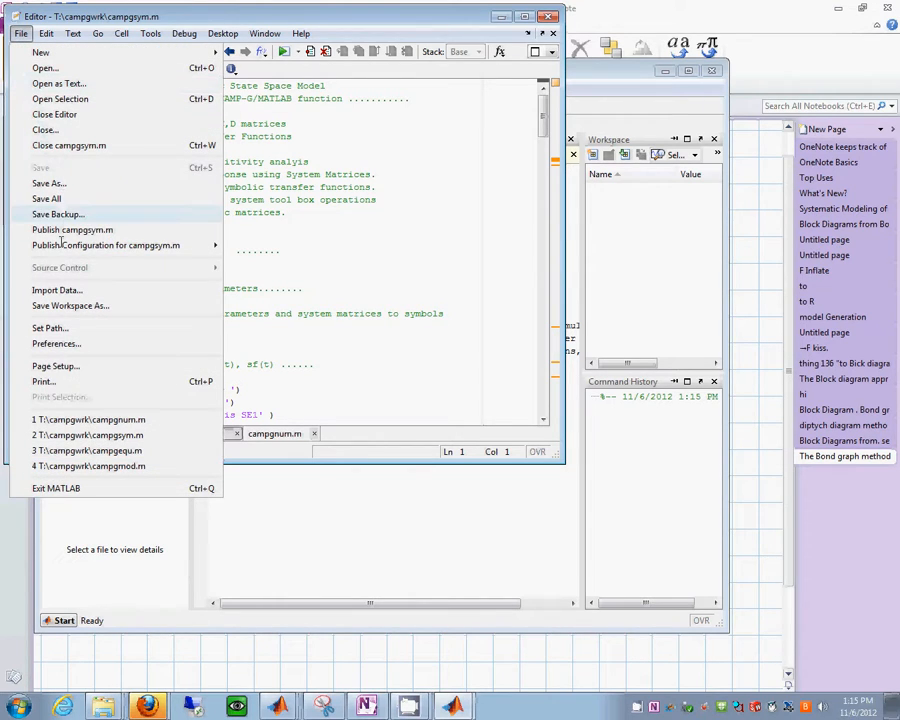
mouse_move(84, 268)
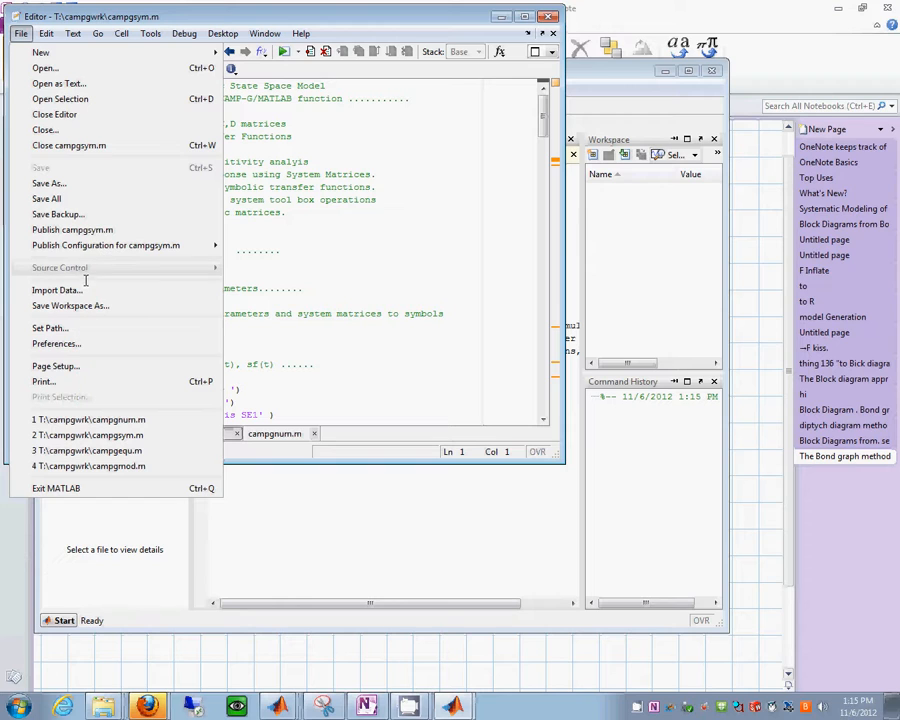
mouse_move(68, 318)
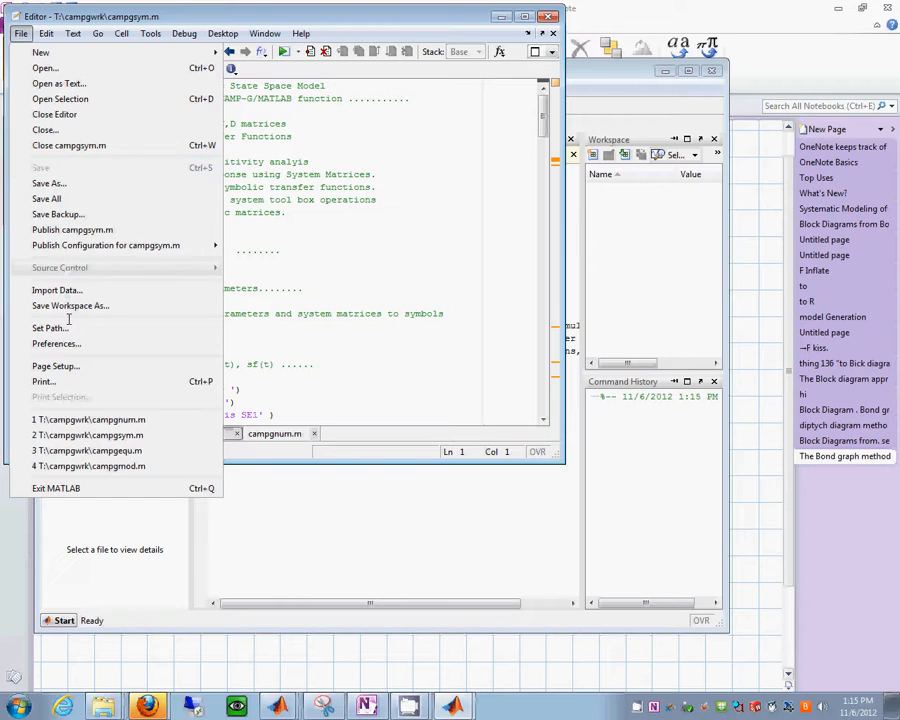
Step: Enlarge the editor font in Preferences and scroll through campgsym.m's vector definitions
left_click(56, 344)
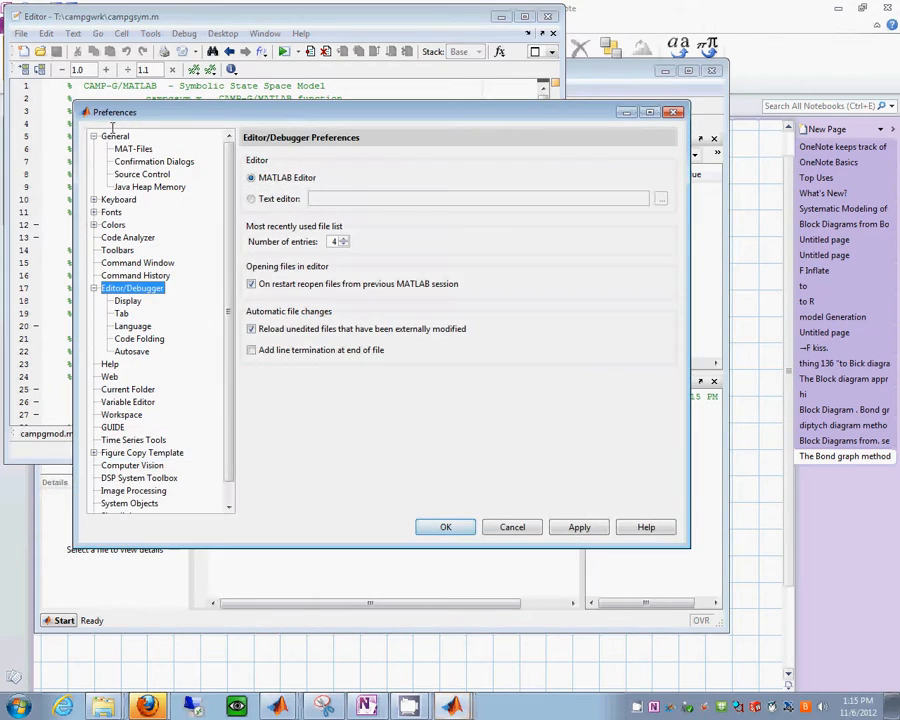
mouse_move(162, 196)
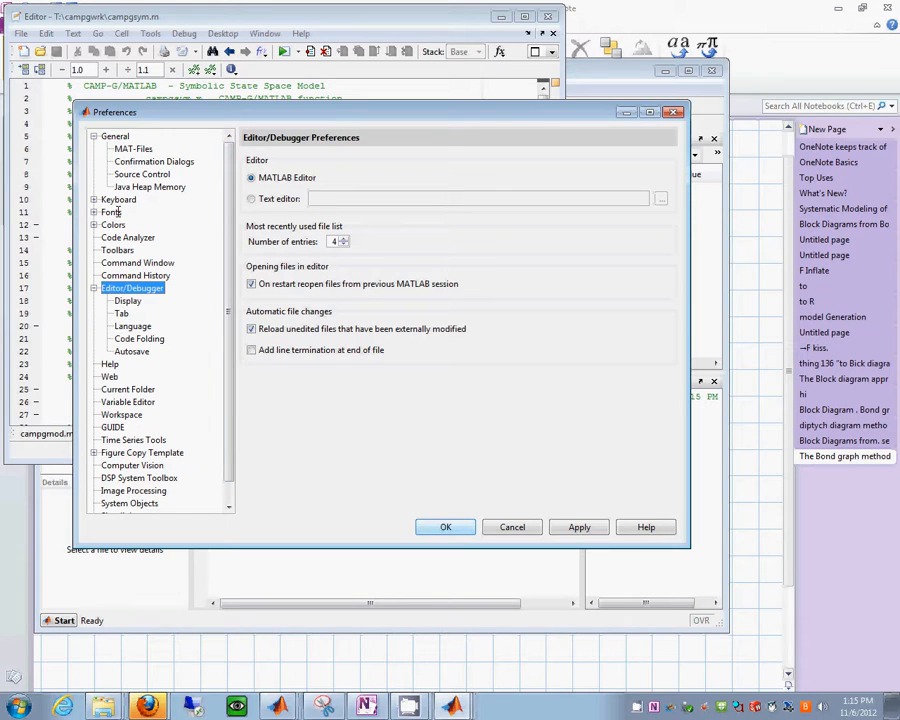
left_click(112, 212)
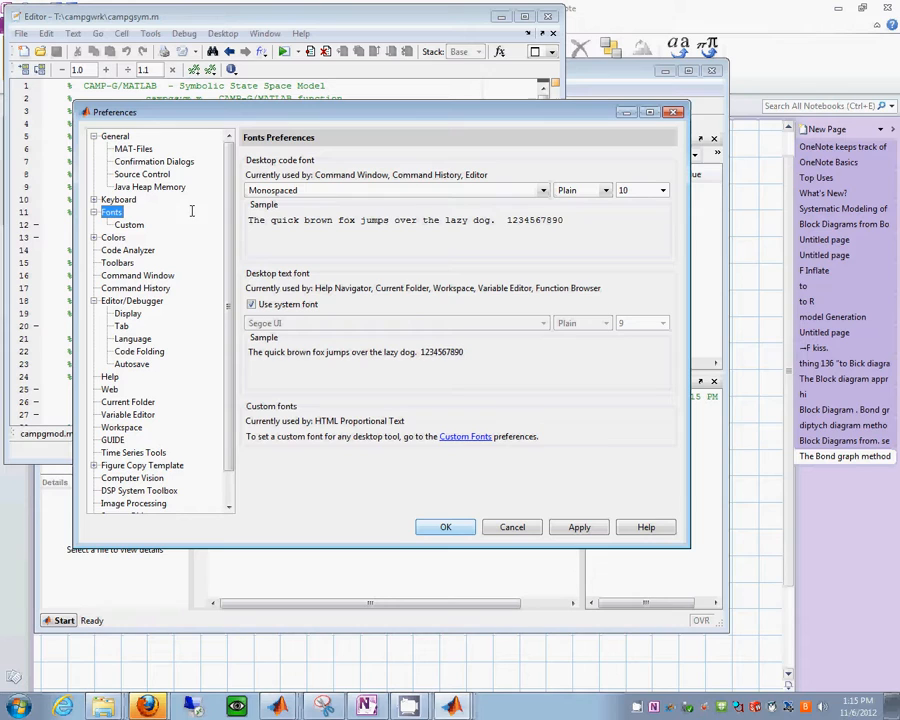
left_click(604, 190)
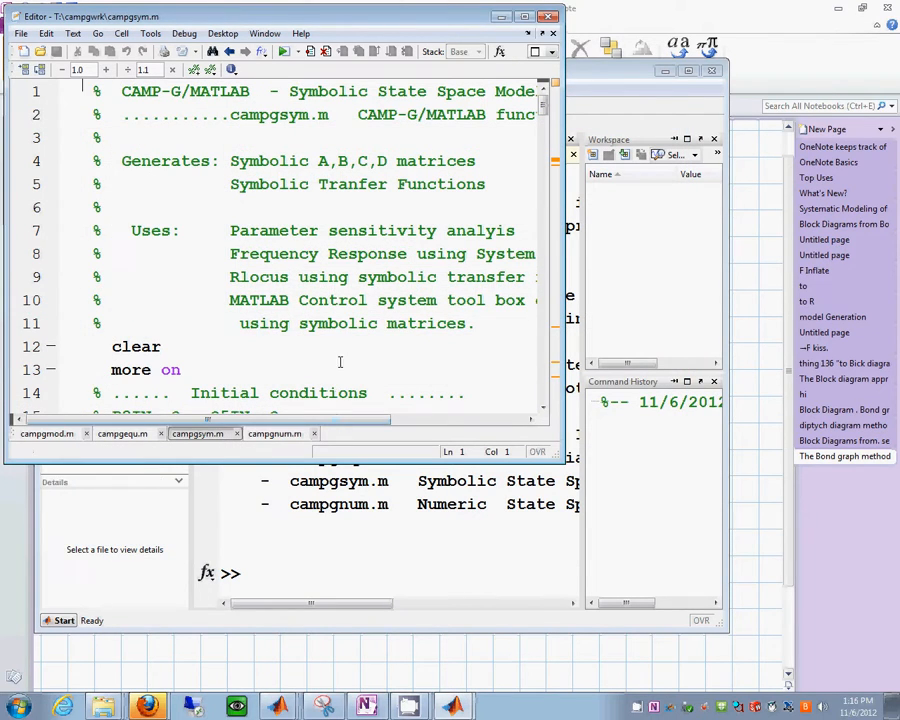
scroll("down", 3)
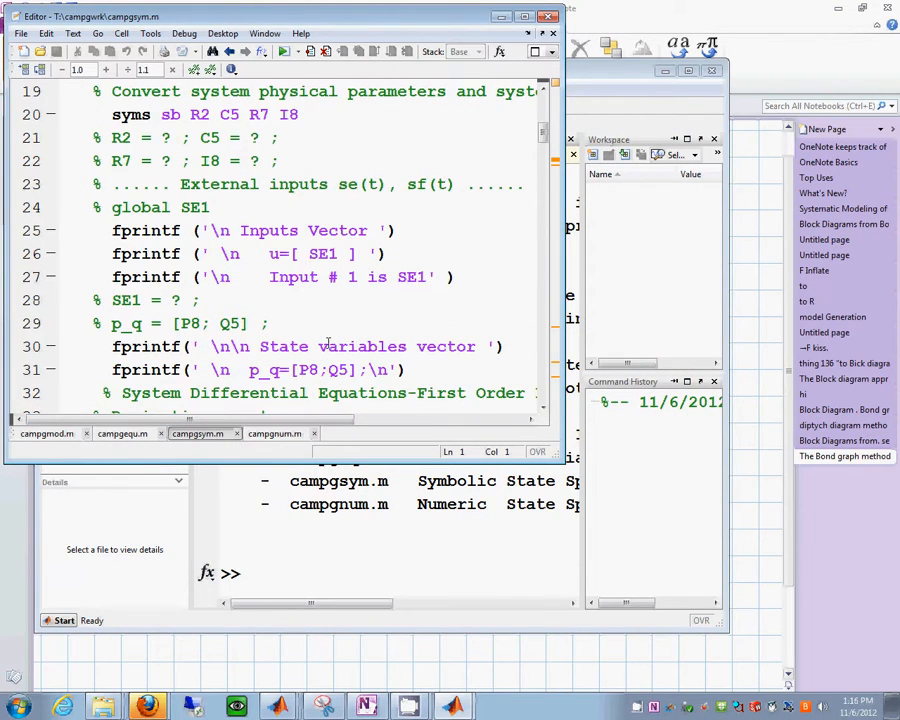
scroll("down", 3)
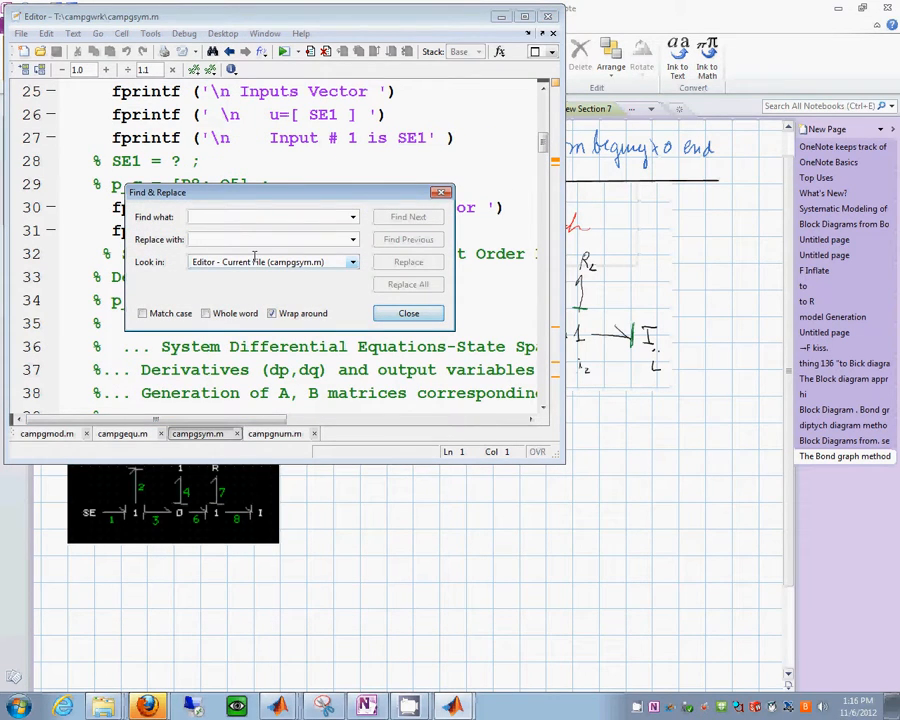
Step: Find 'e' in the script and number the e6 output line as Output # 1
type("e")
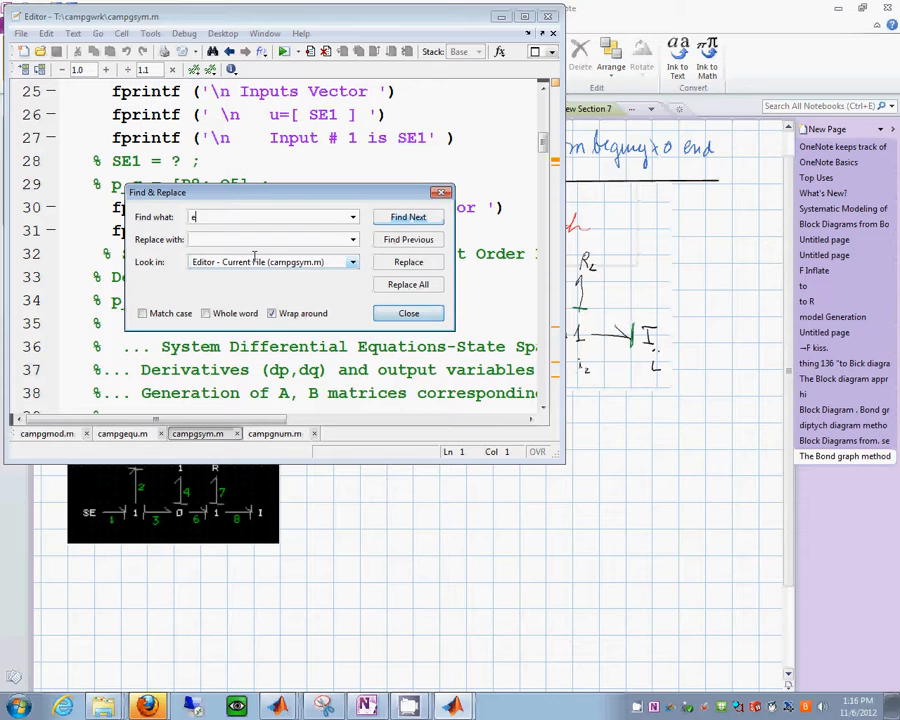
left_click(408, 216)
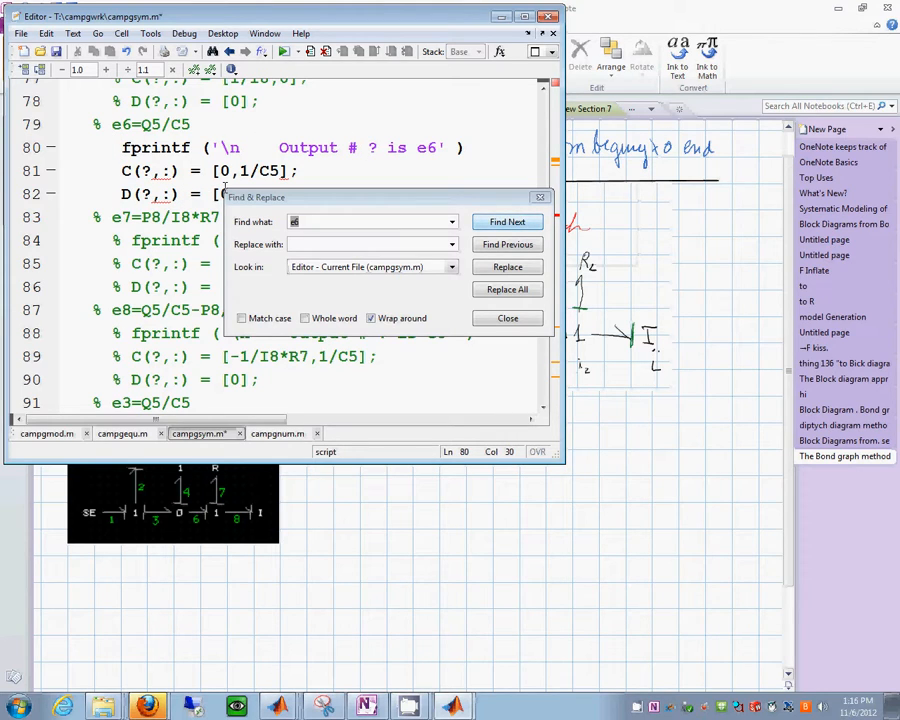
type("1")
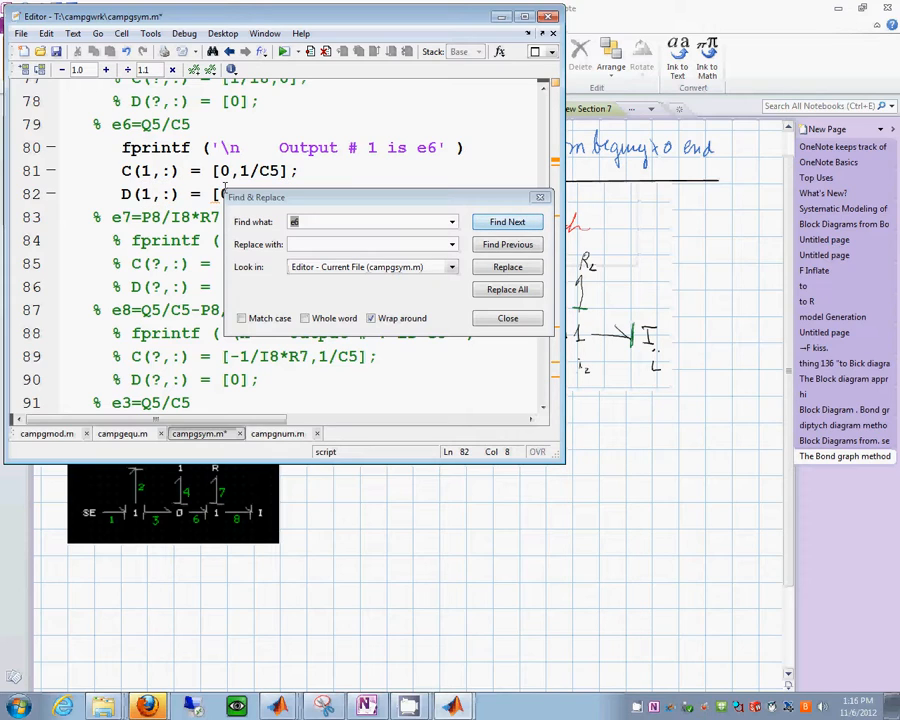
Step: Find the e8 lines, number its output message and C, D rows as 2, and run the script
left_click(370, 220)
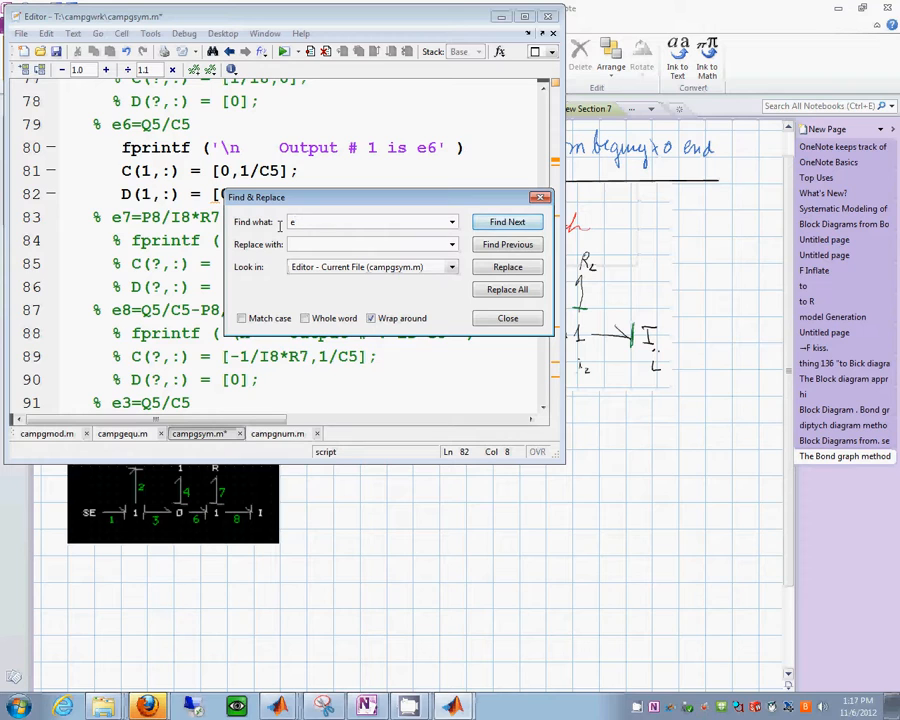
left_click(508, 220)
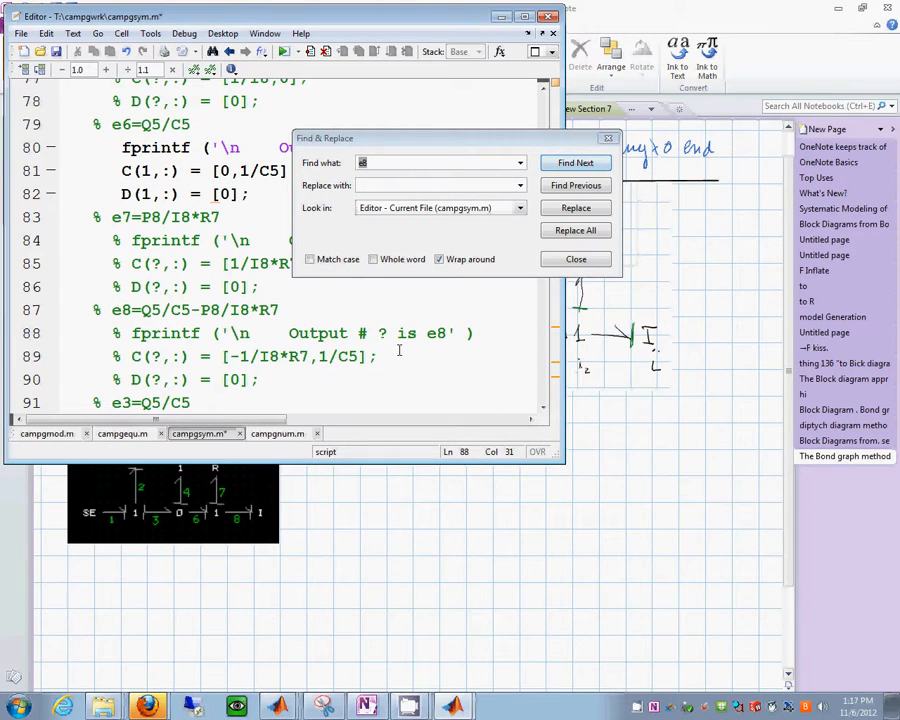
type("2")
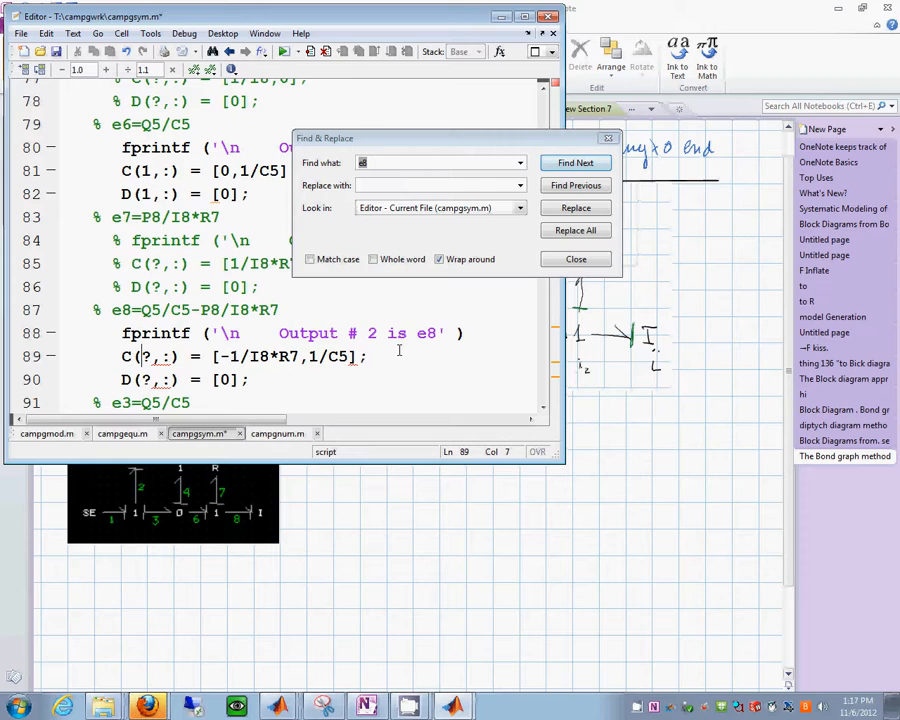
type("2")
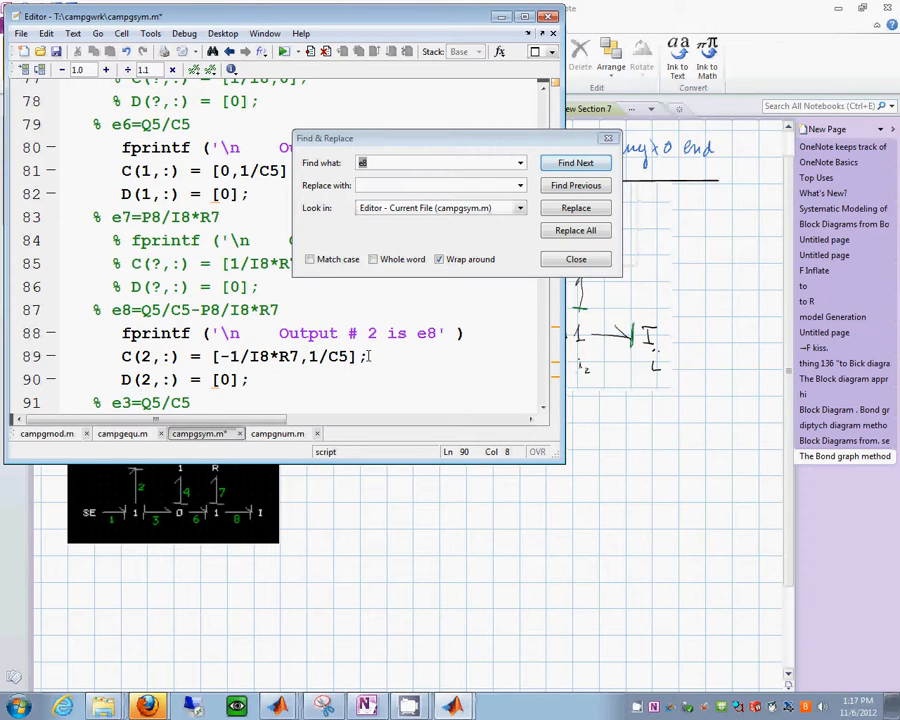
left_click(184, 32)
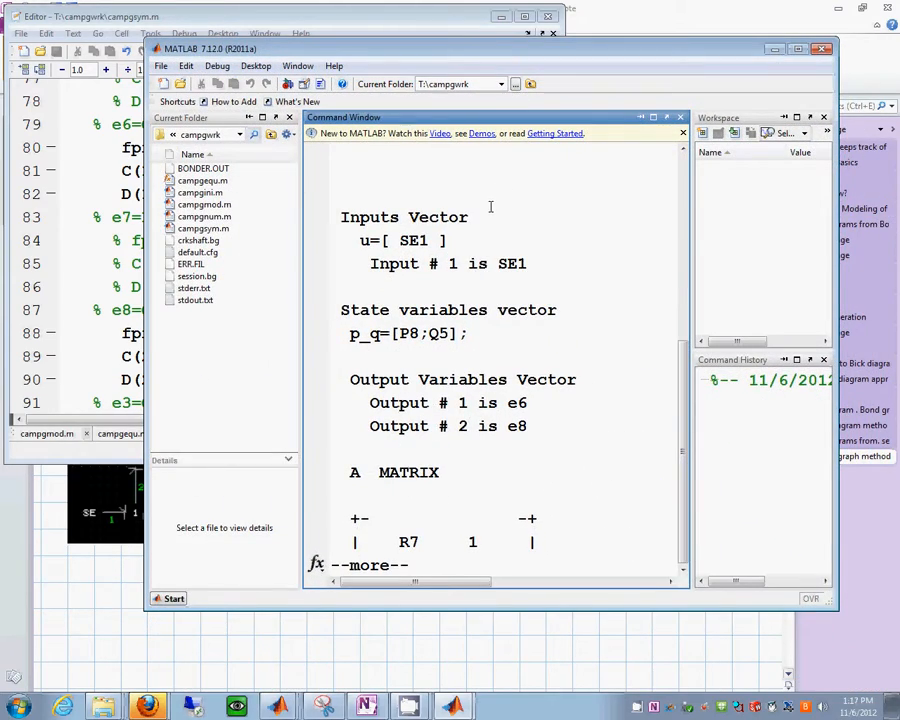
Step: Page through campgsym's printed vectors to the start of the A matrix
key("space")
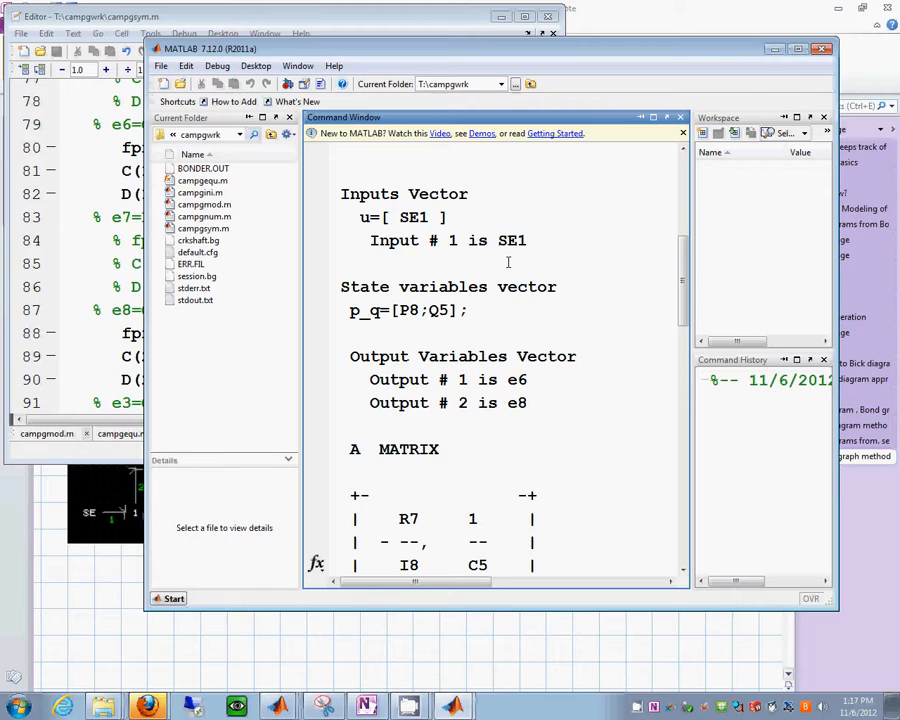
scroll("down", 3)
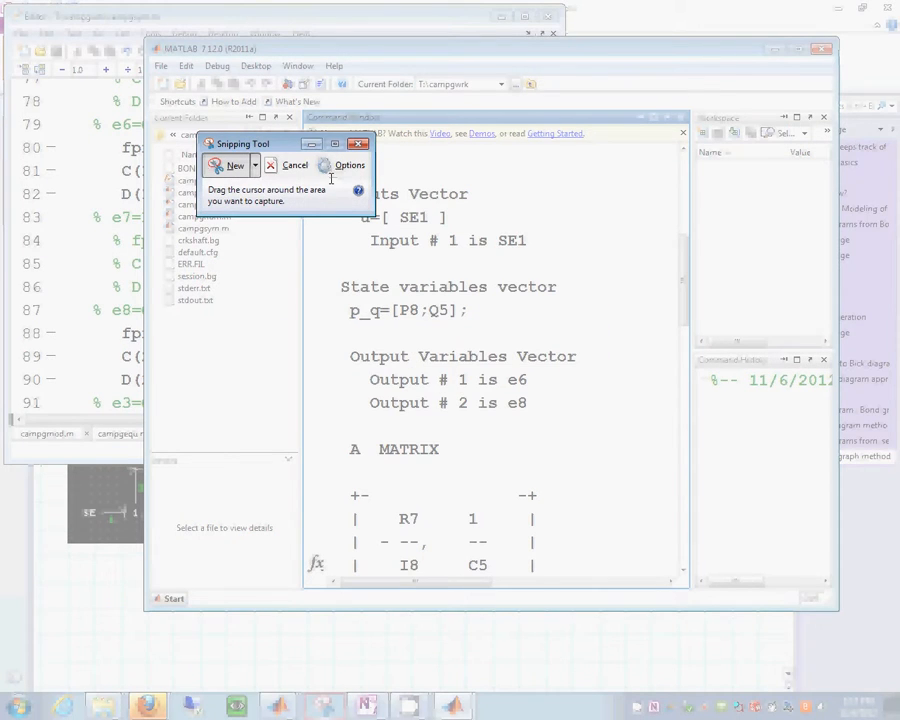
mouse_move(294, 164)
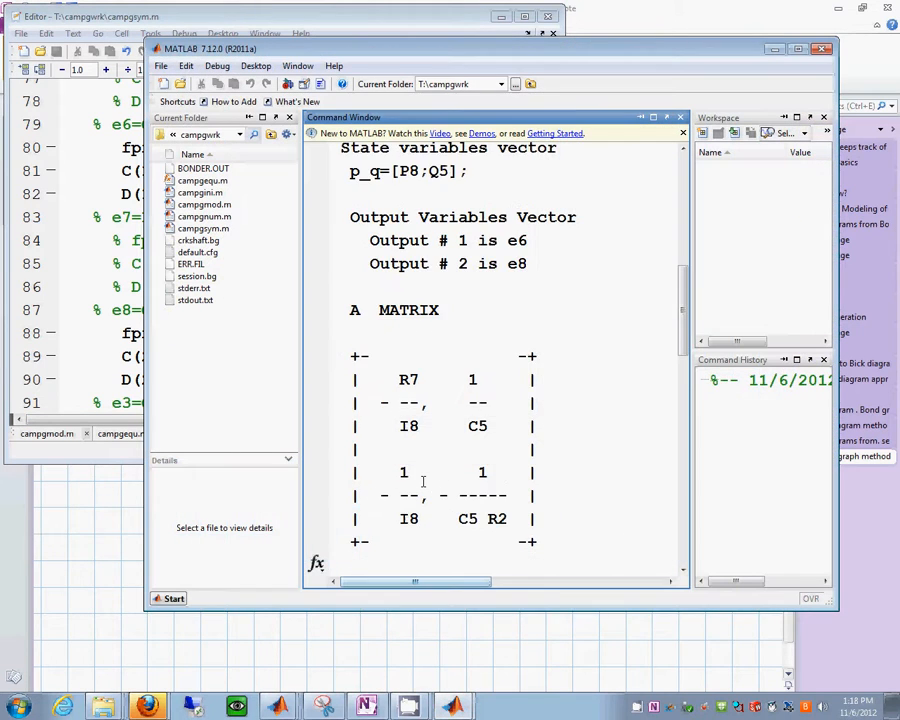
Step: Scroll the Command Window to show the complete A MATRIX output
scroll("down", 3)
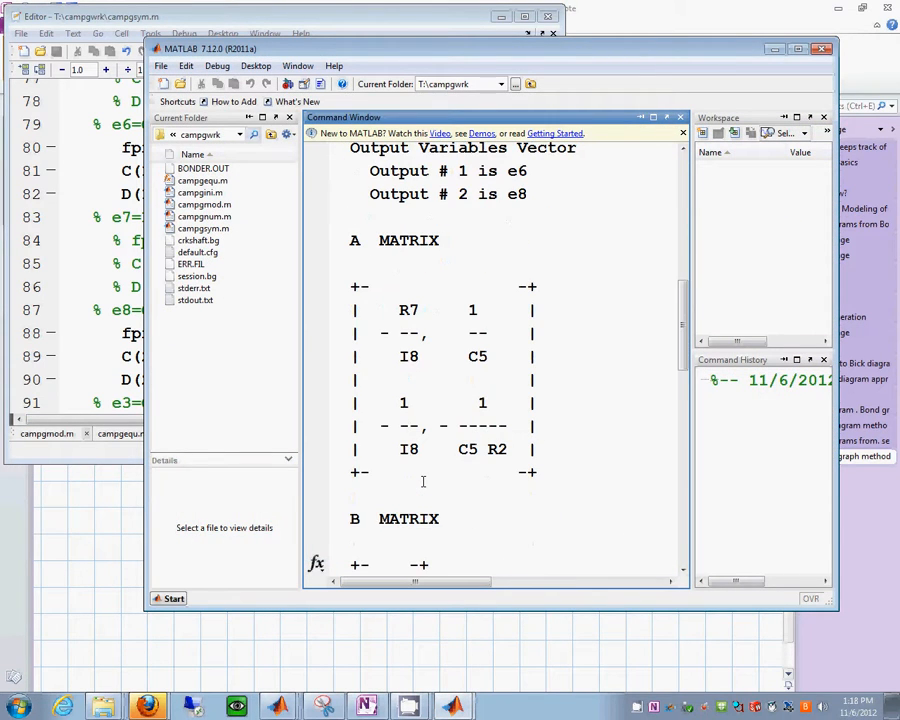
scroll("down", 3)
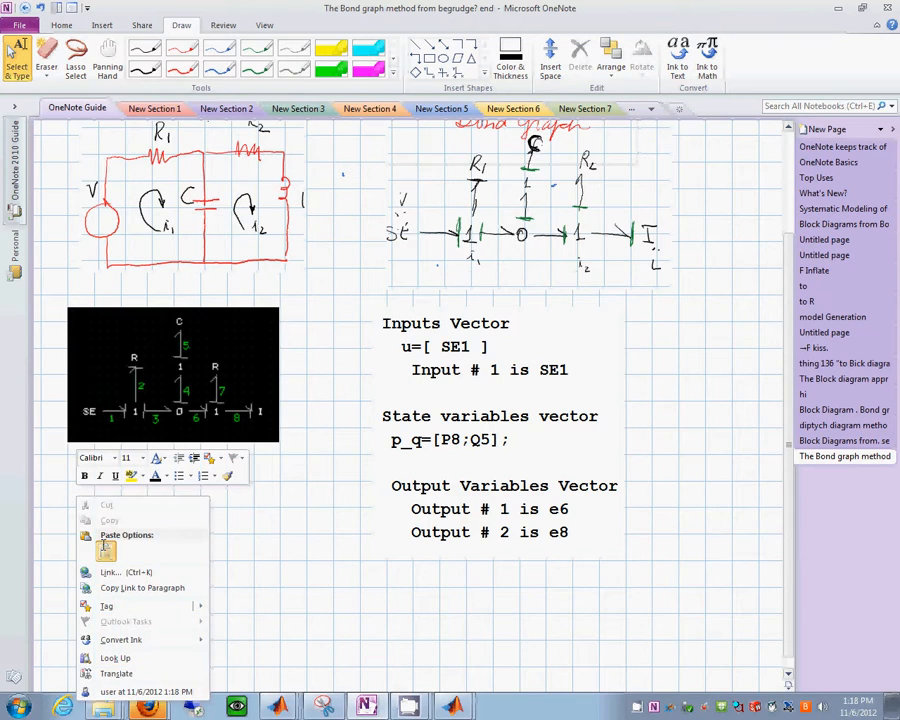
Step: Paste the vectors and A matrix snips onto the page and return to MATLAB's B and C matrices
scroll("down", 3)
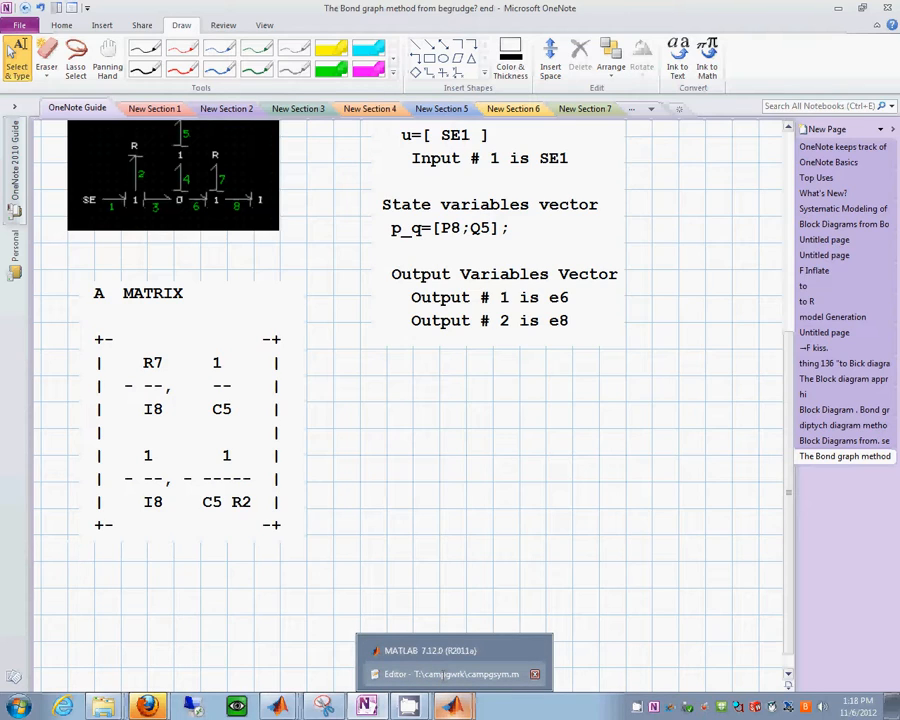
left_click(82, 552)
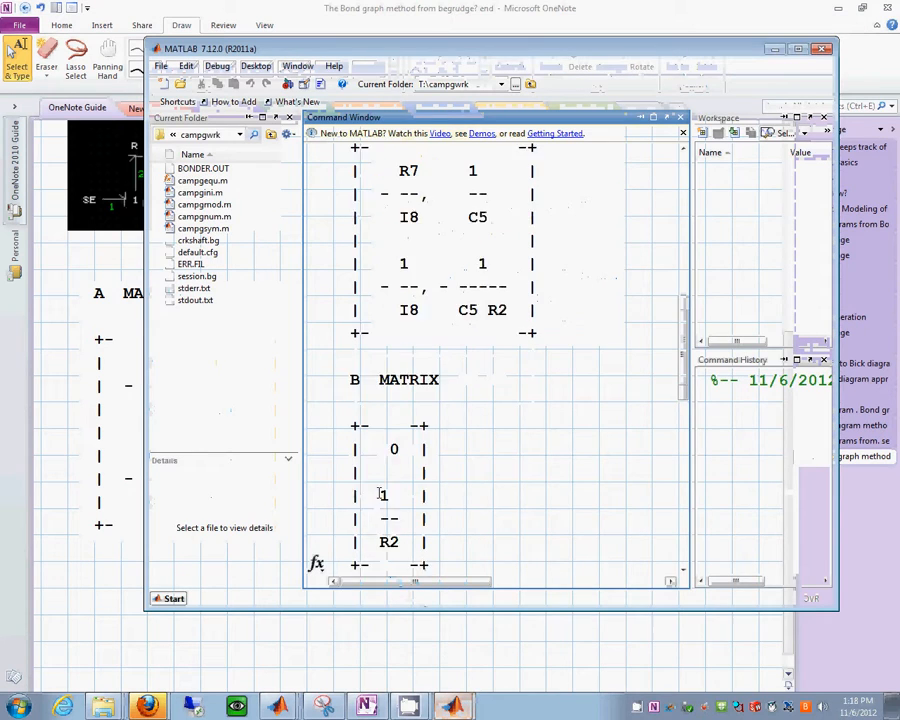
scroll("down", 3)
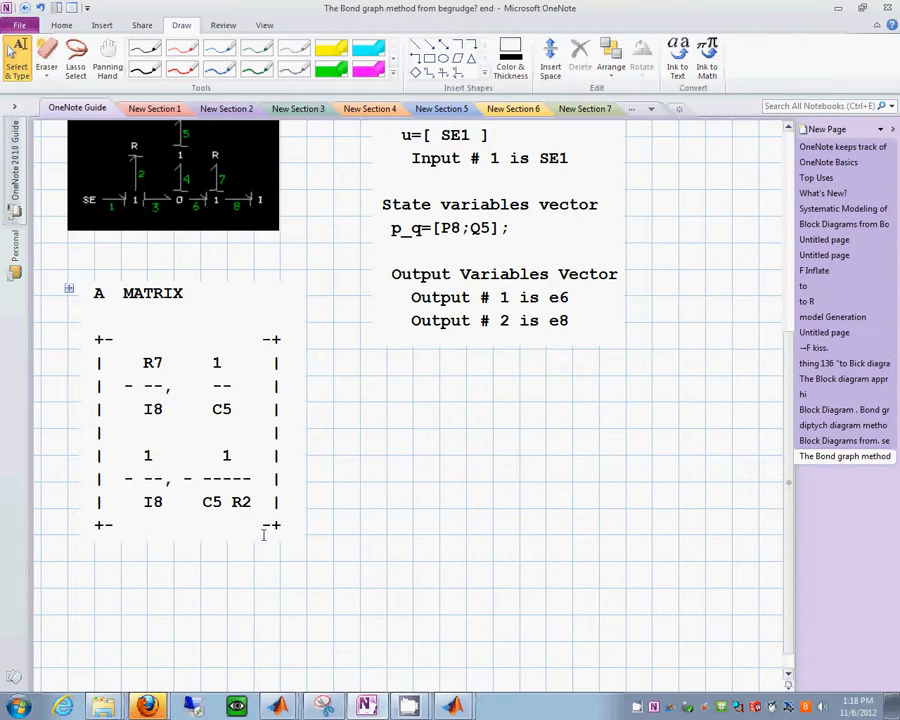
right_click(264, 536)
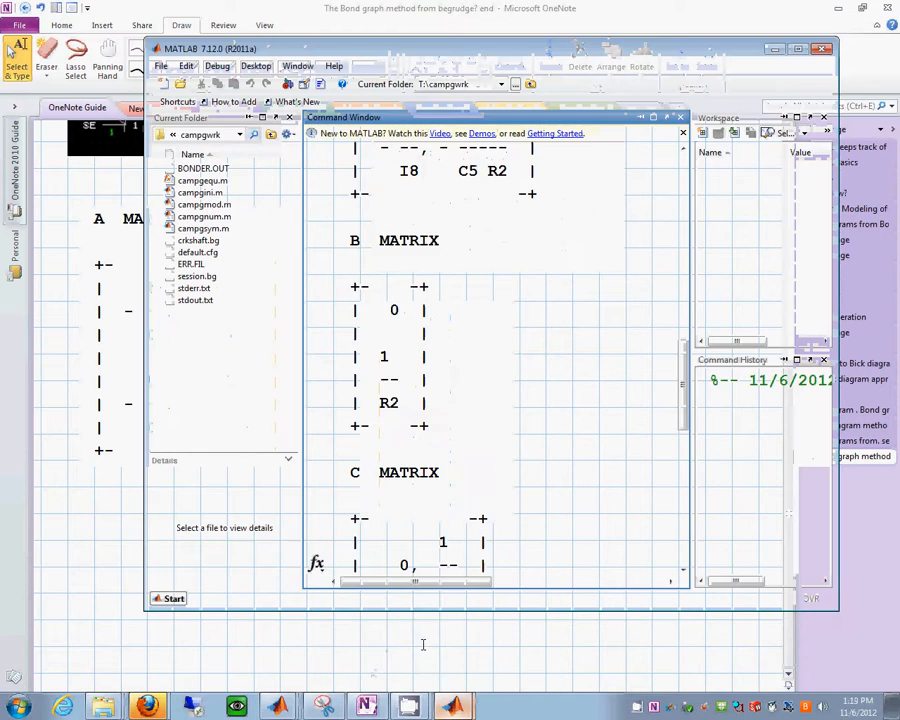
Step: Scroll the MATLAB Command Window down to the printed B, C and D matrices
scroll("down", 3)
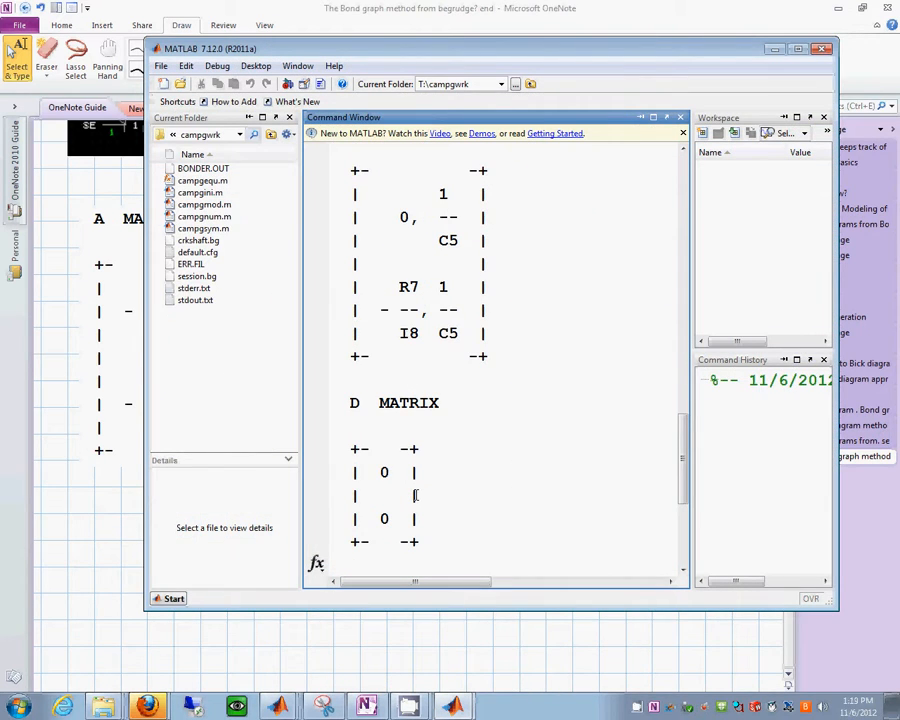
scroll("down", 3)
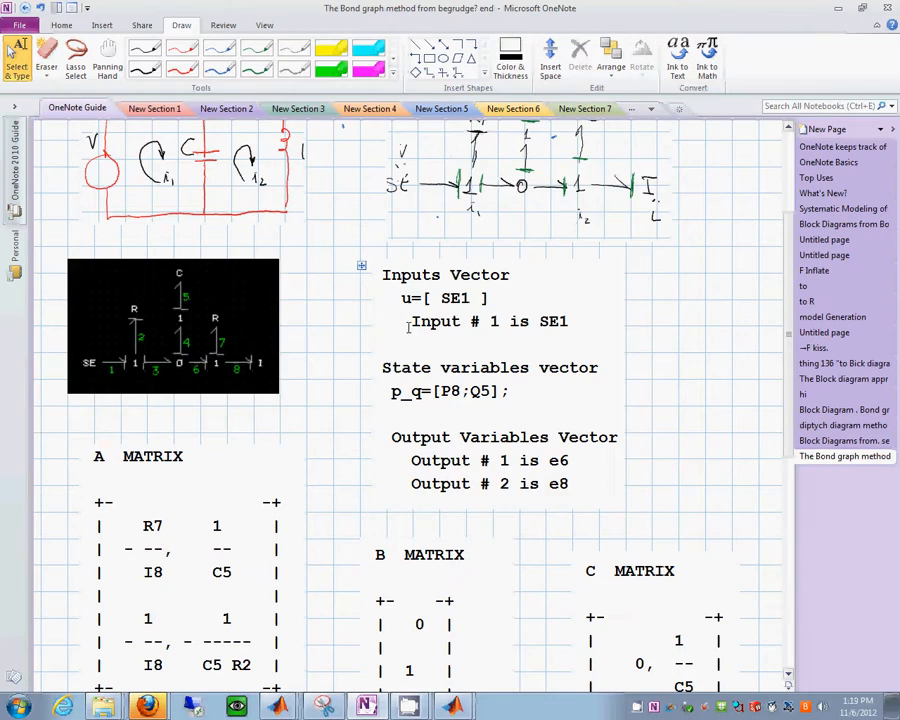
Step: Scroll the OneNote page to review the pasted B and C matrices beside A
scroll("down", 3)
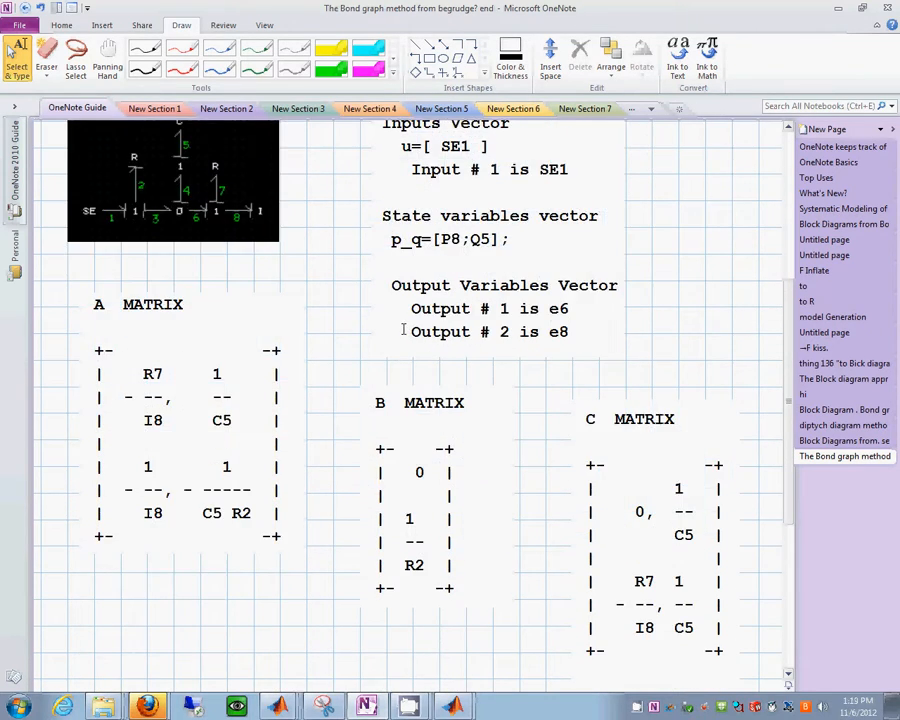
scroll("down", 3)
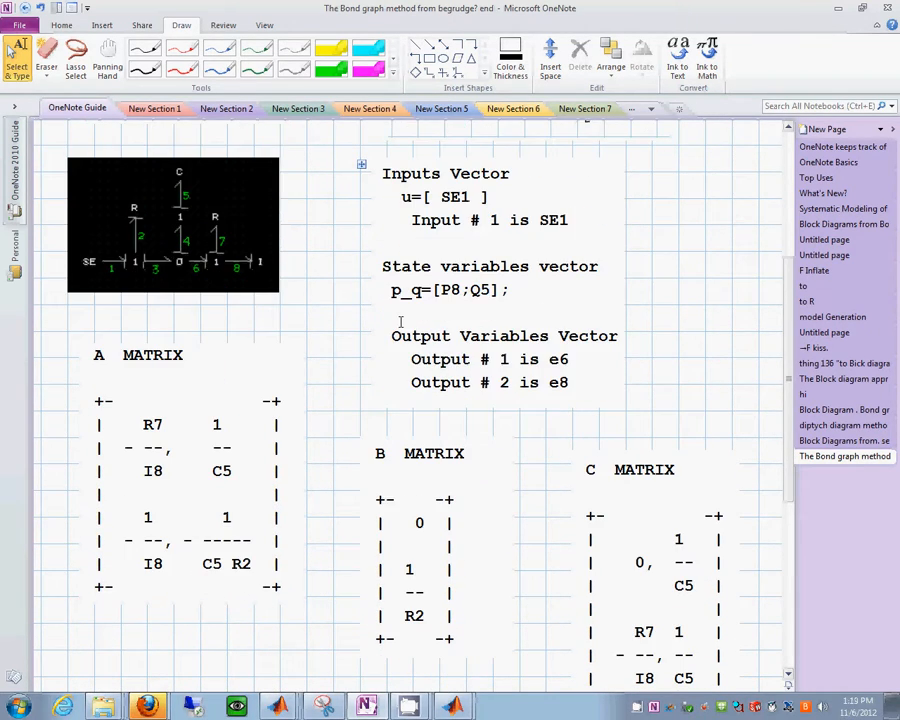